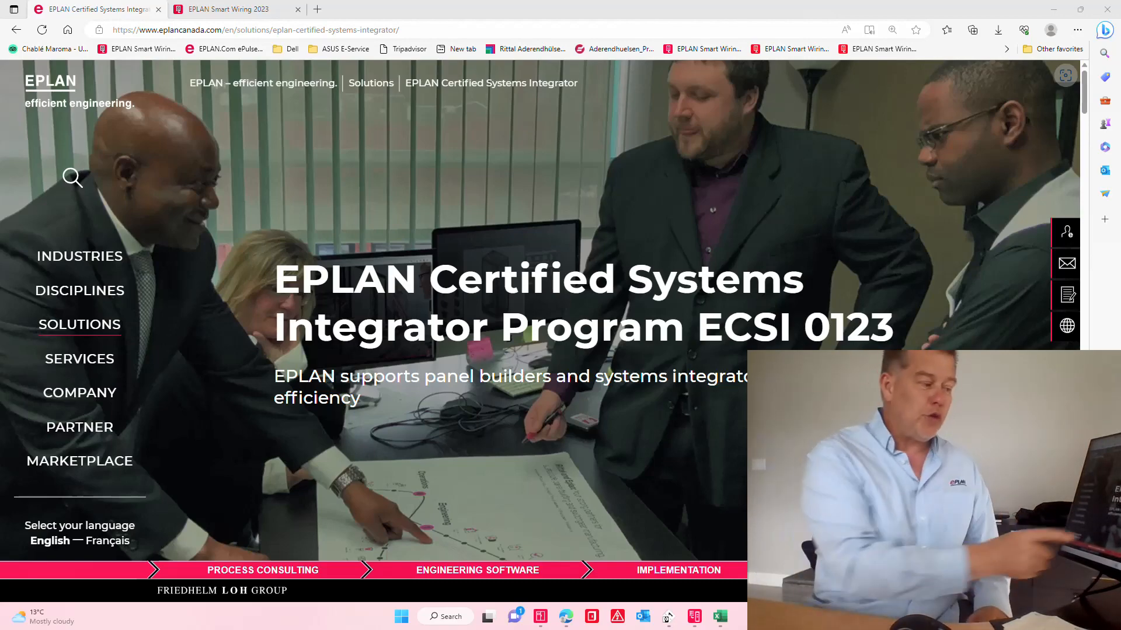
# - Read down through the ECSI 0123 certification program description on the EPLAN Canada page
pyautogui.scroll(-3)
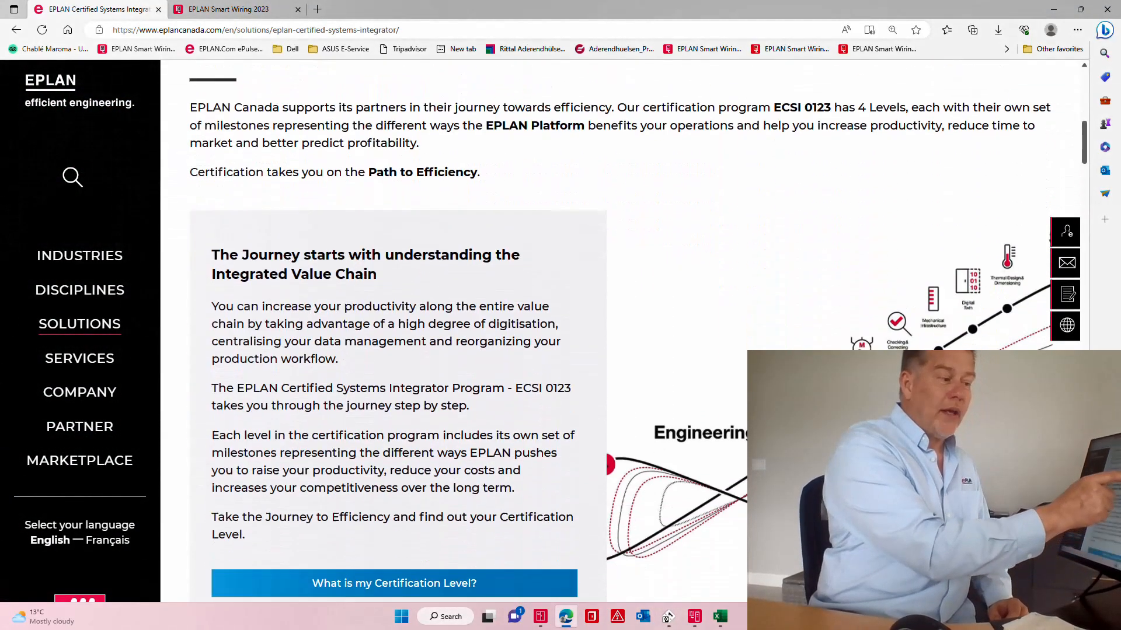
pyautogui.scroll(-3)
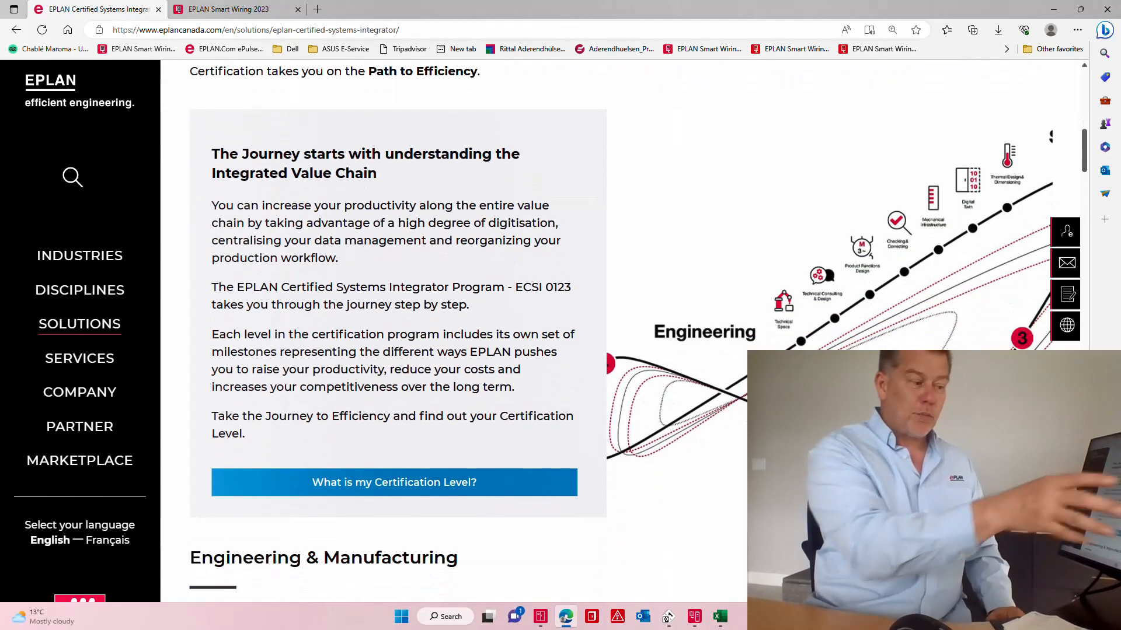
pyautogui.scroll(-3)
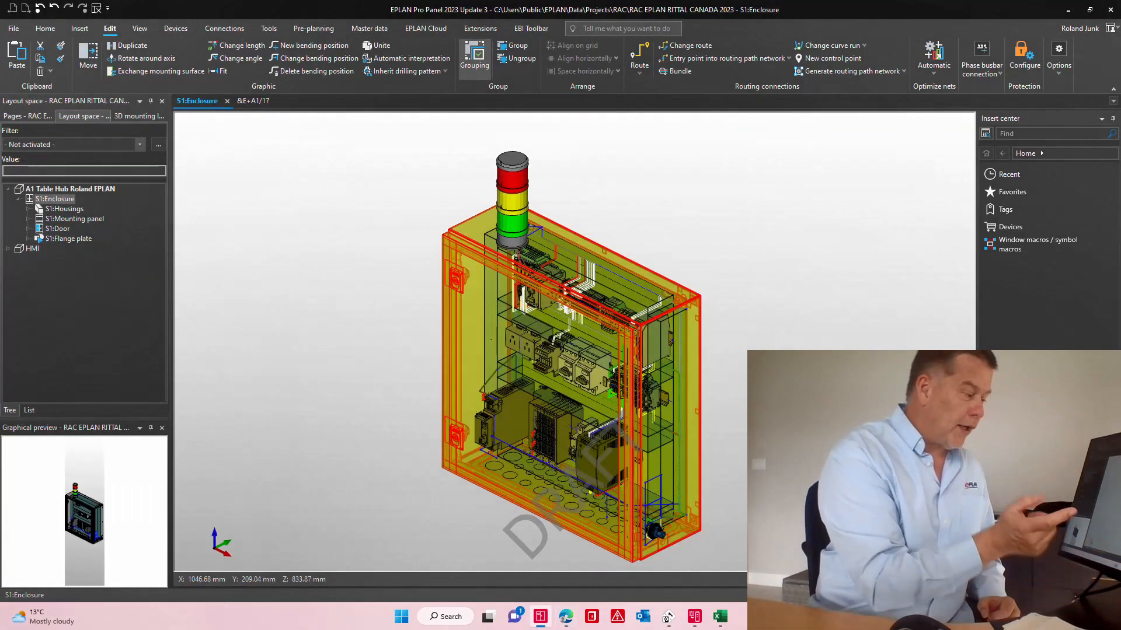
# - Show page 18, the Power Supply 24VDC schematic, from the page navigator
pyautogui.click(27, 116)
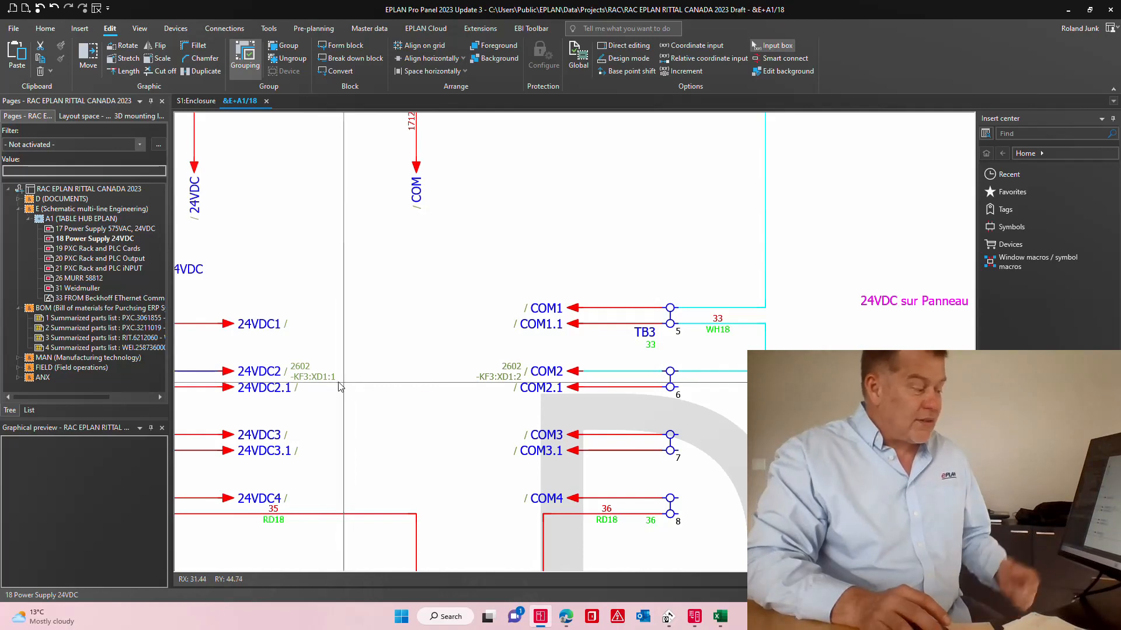
# - Jump to the KF3:XD1:1 partner of the 24VDC2 reference, then show the first summarized parts list
pyautogui.rightClick(259, 371)
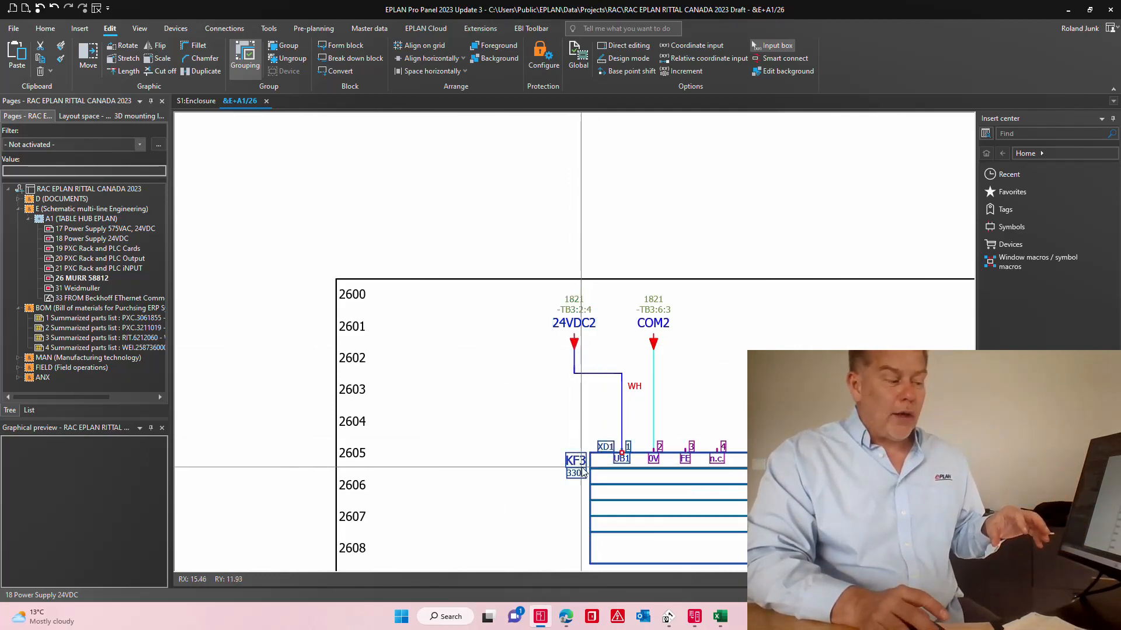
pyautogui.moveTo(636, 377)
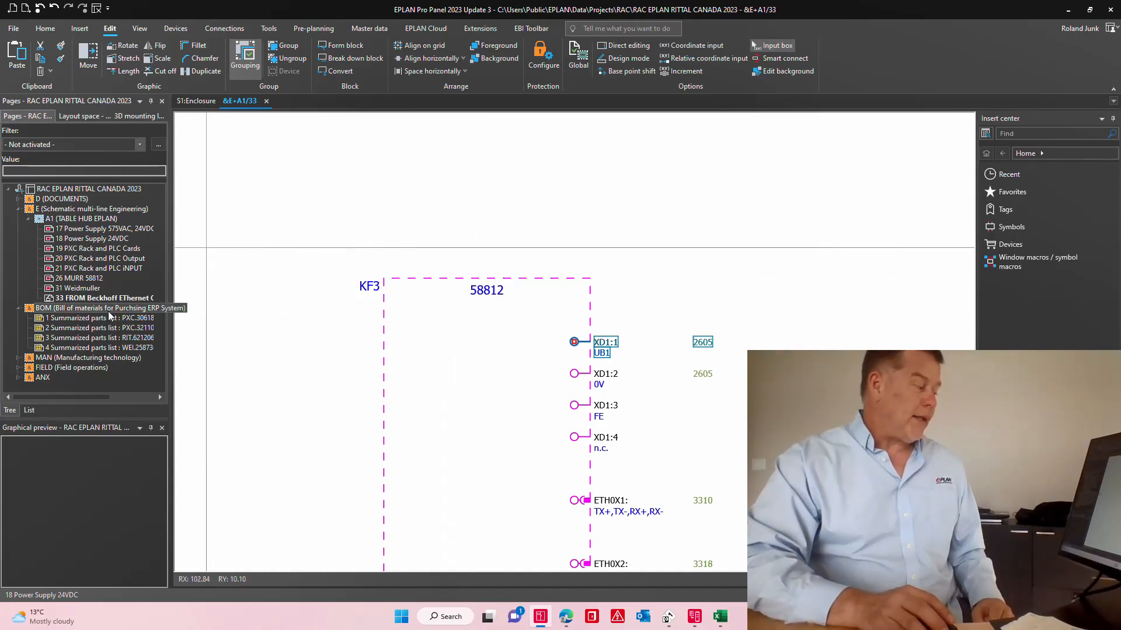
pyautogui.doubleClick(103, 317)
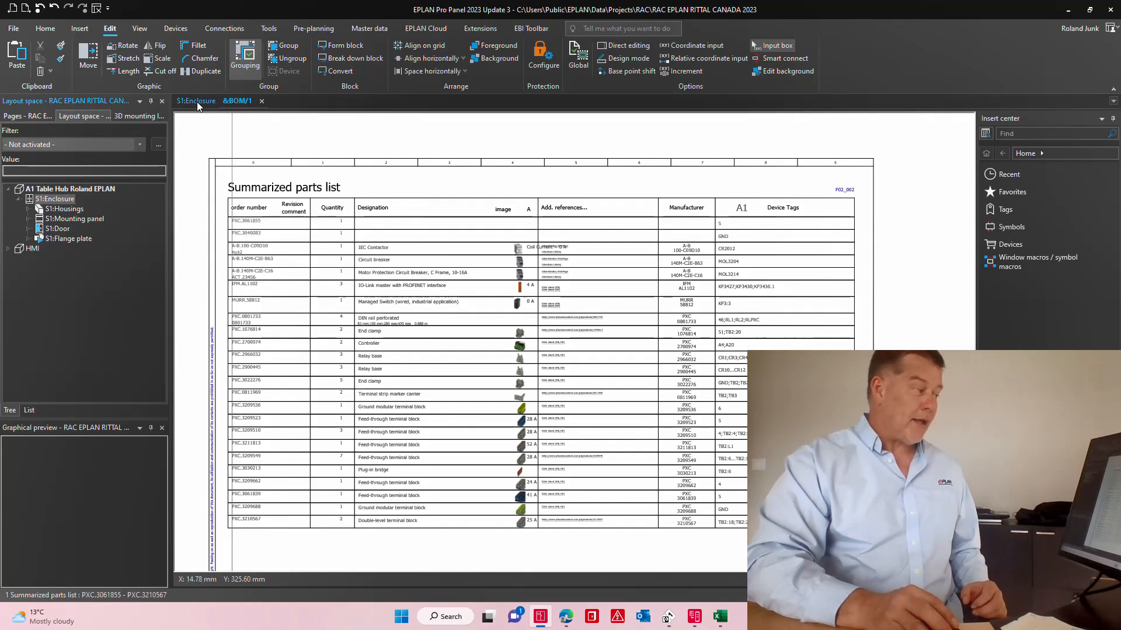
# - Return to the S1:Enclosure 3D layout before viewing the exported wire tags in PROJECT complete
pyautogui.click(196, 100)
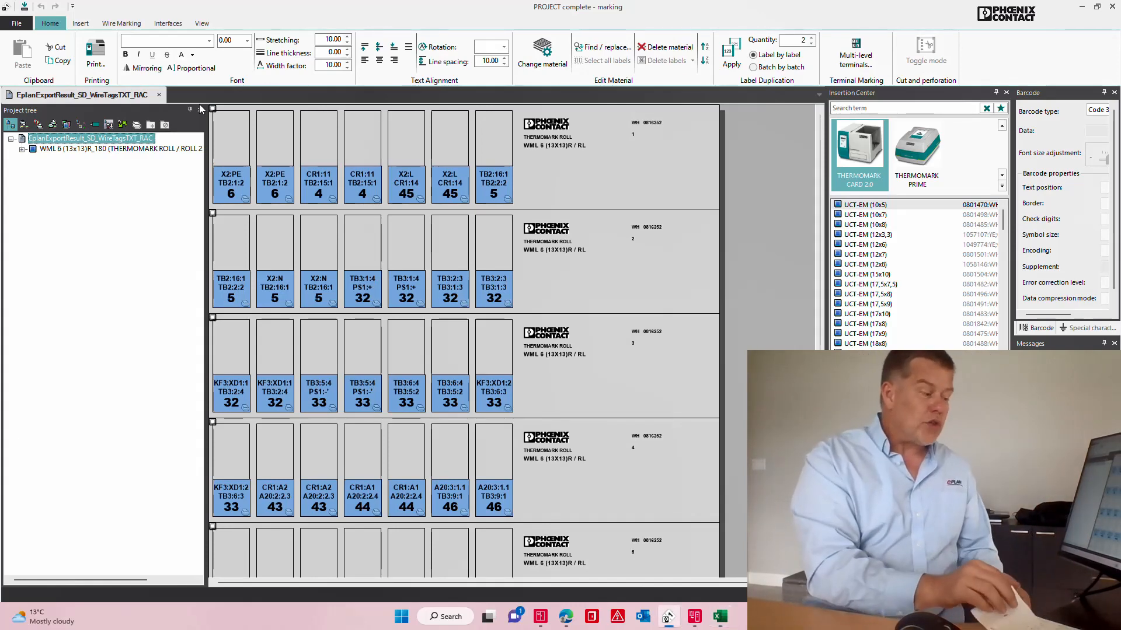
# - Bring up the Print manager for the THERMOMARK ROLL wire label job, then close it
pyautogui.click(94, 55)
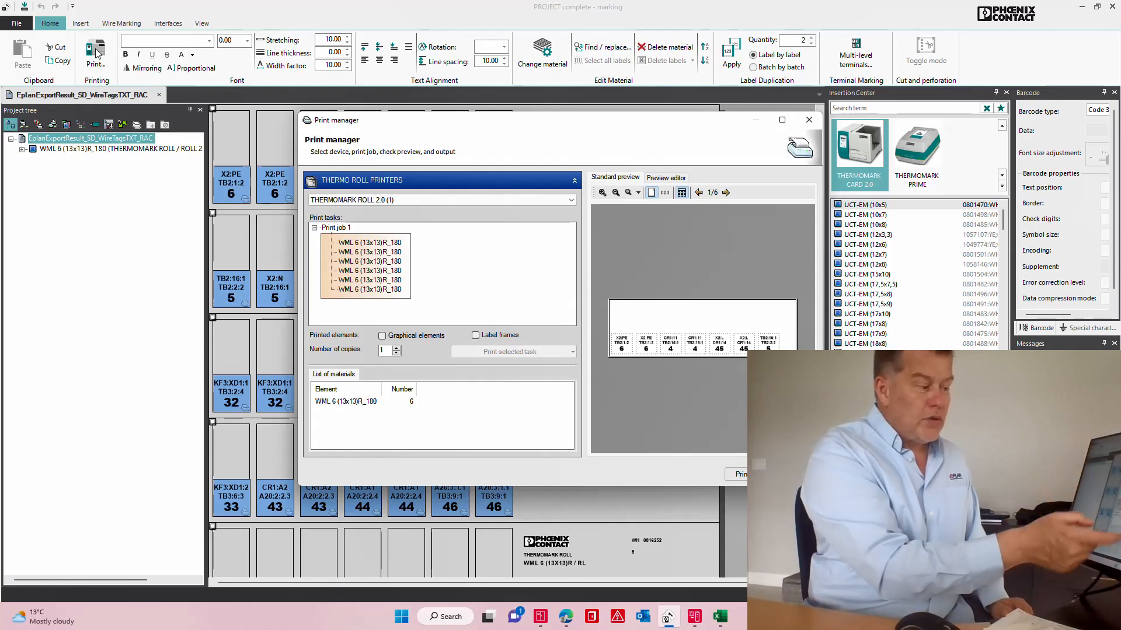
pyautogui.click(808, 119)
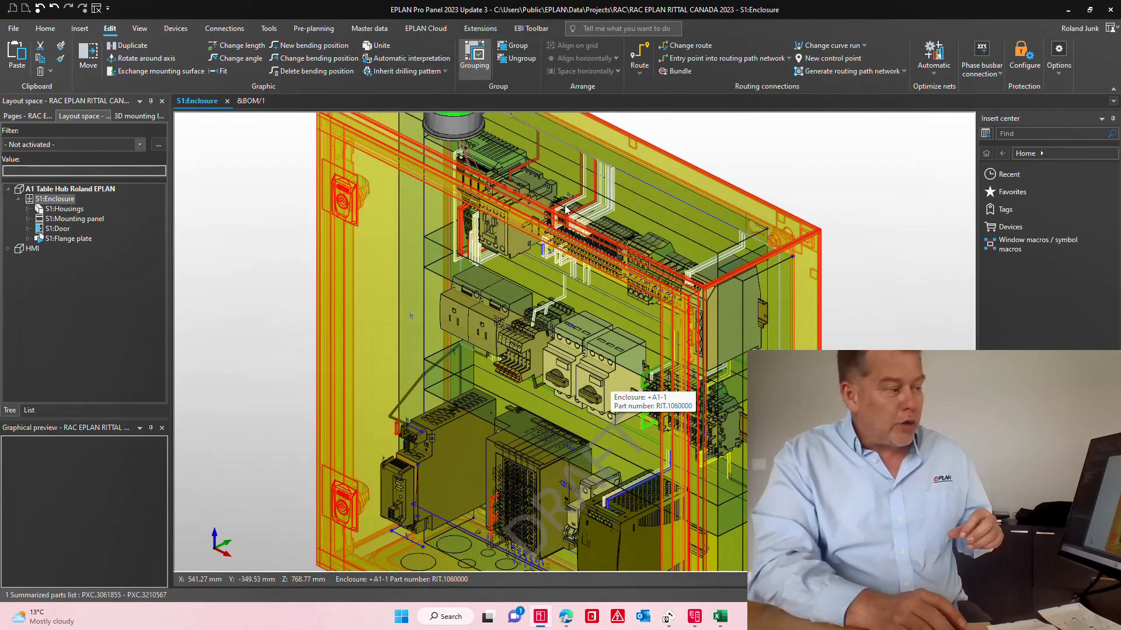
pyautogui.moveTo(550, 323)
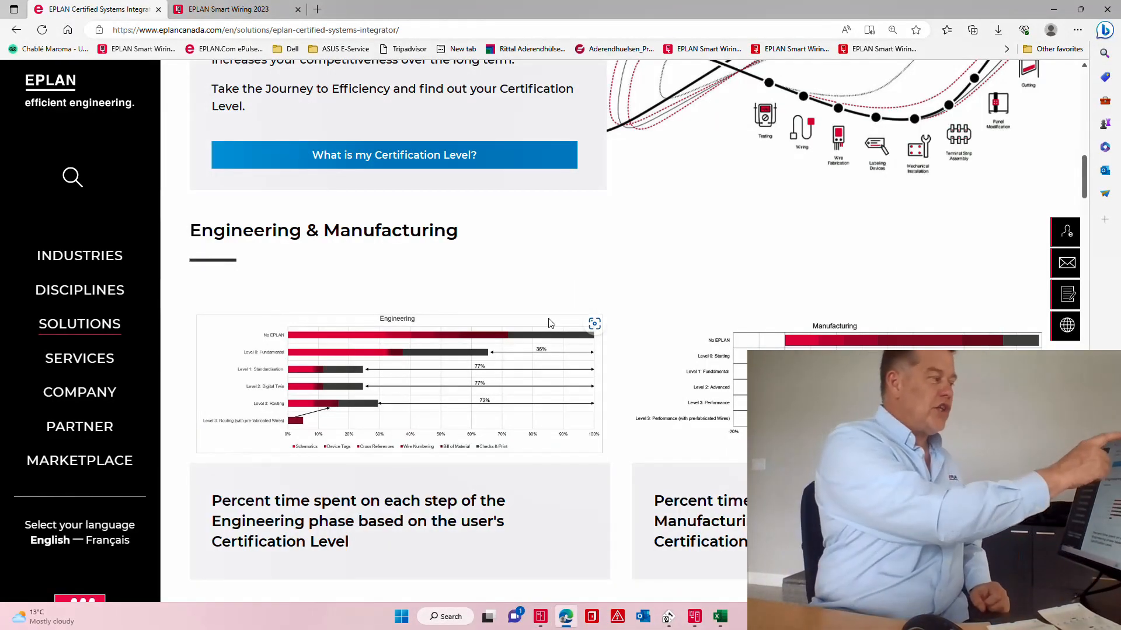
pyautogui.click(231, 8)
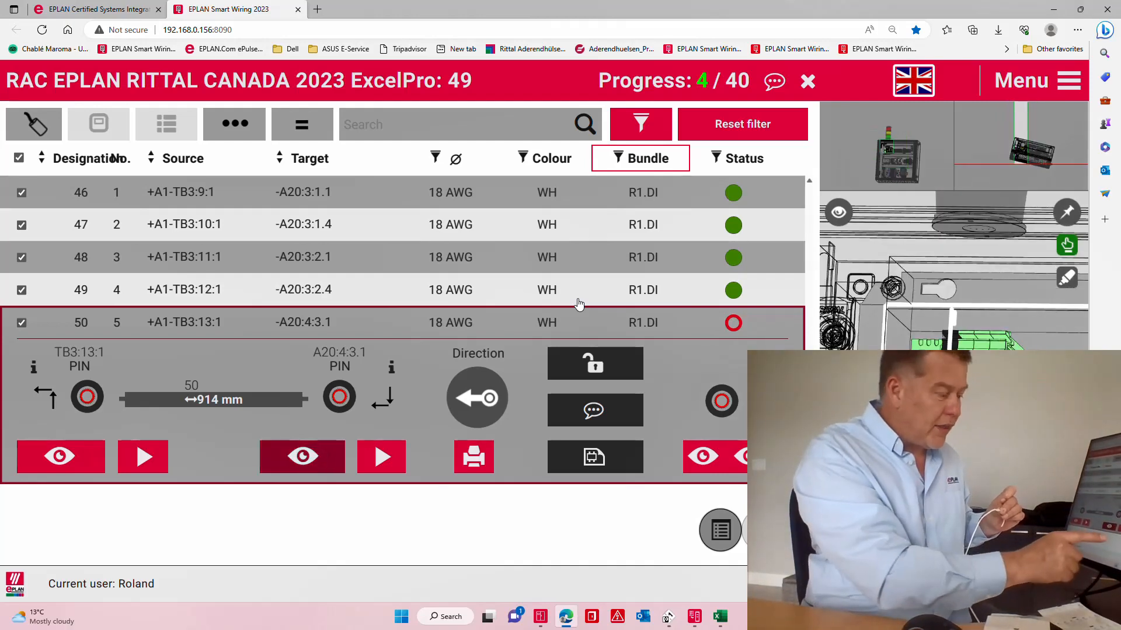
# - Animate wire 50's route from TB3:13:1 to A20:4:3.1 in the 3D viewer
pyautogui.click(380, 456)
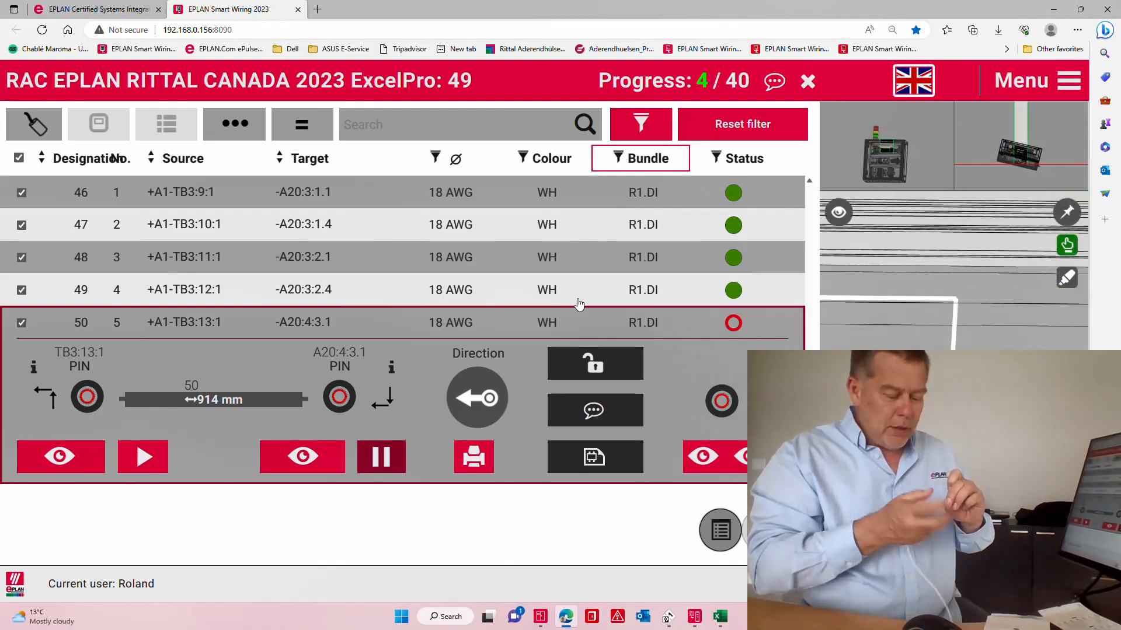
pyautogui.click(381, 456)
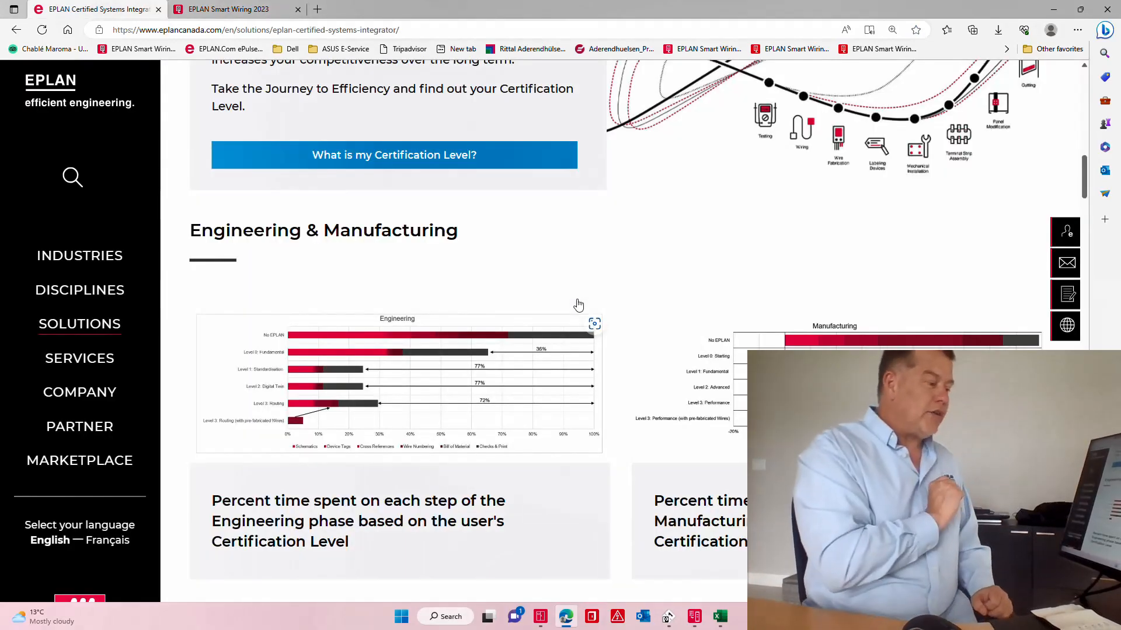
# - Scroll to the Manufacturing time chart comparing certification levels with pre-fabricated wires
pyautogui.scroll(-3)
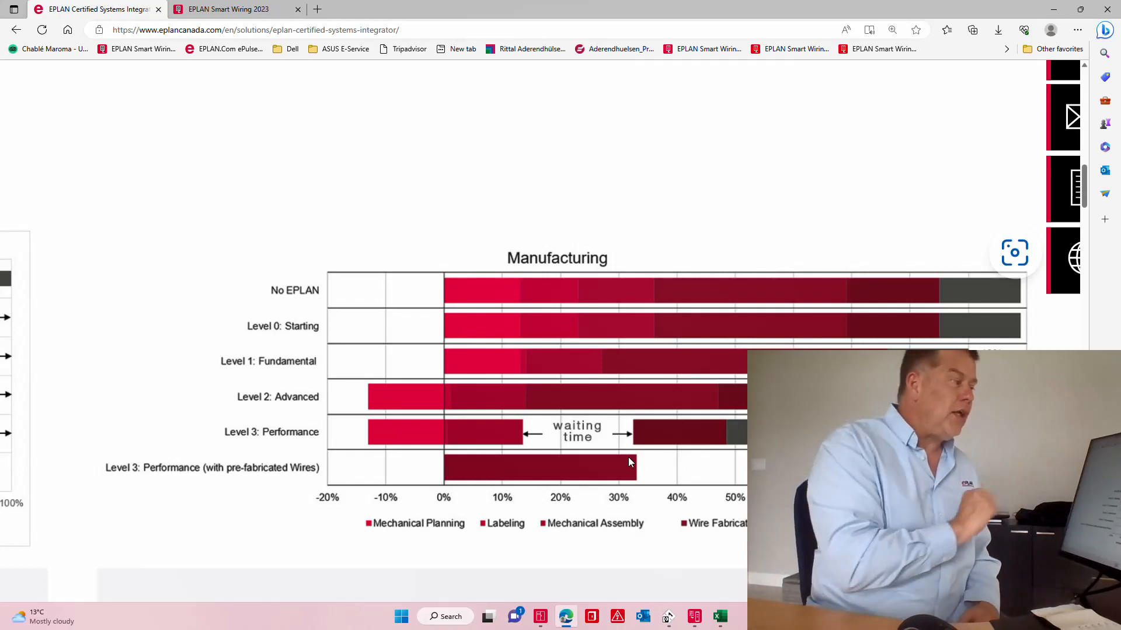
# - Search 'wt rittal' in a new tab and reach the Rittal Wire Terminal WT product page
pyautogui.click(335, 8)
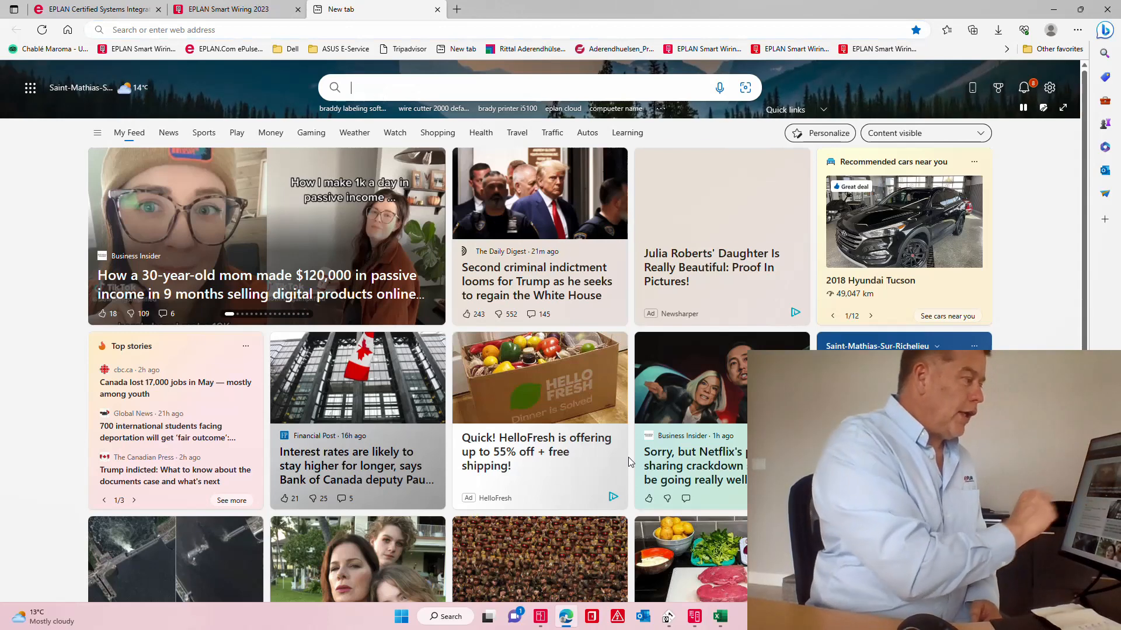
pyautogui.write('w')
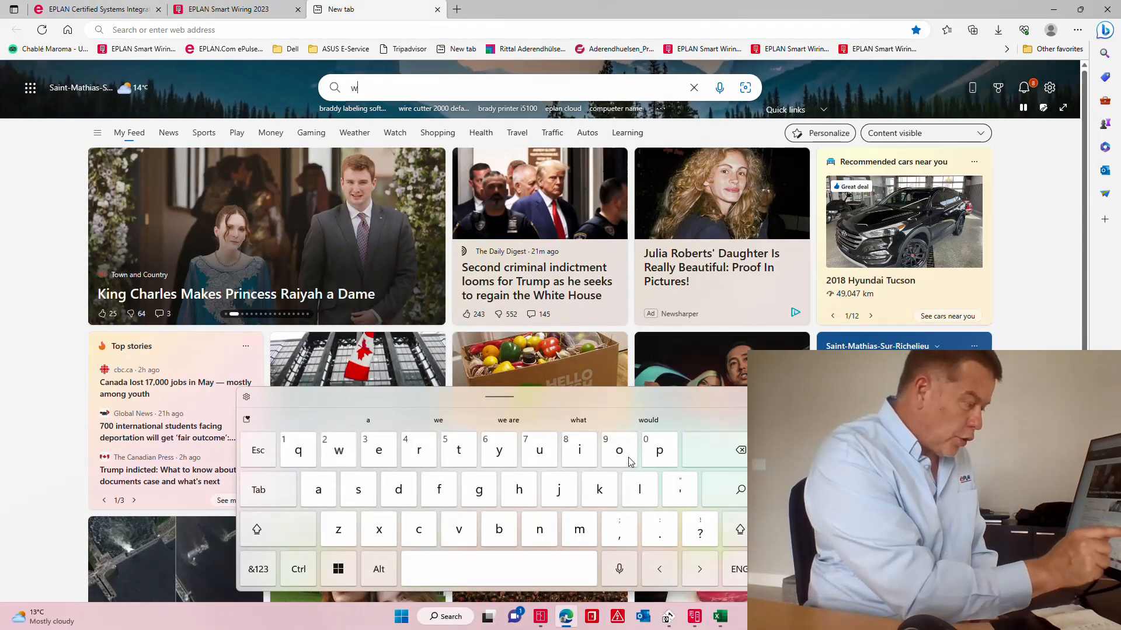
pyautogui.write('t')
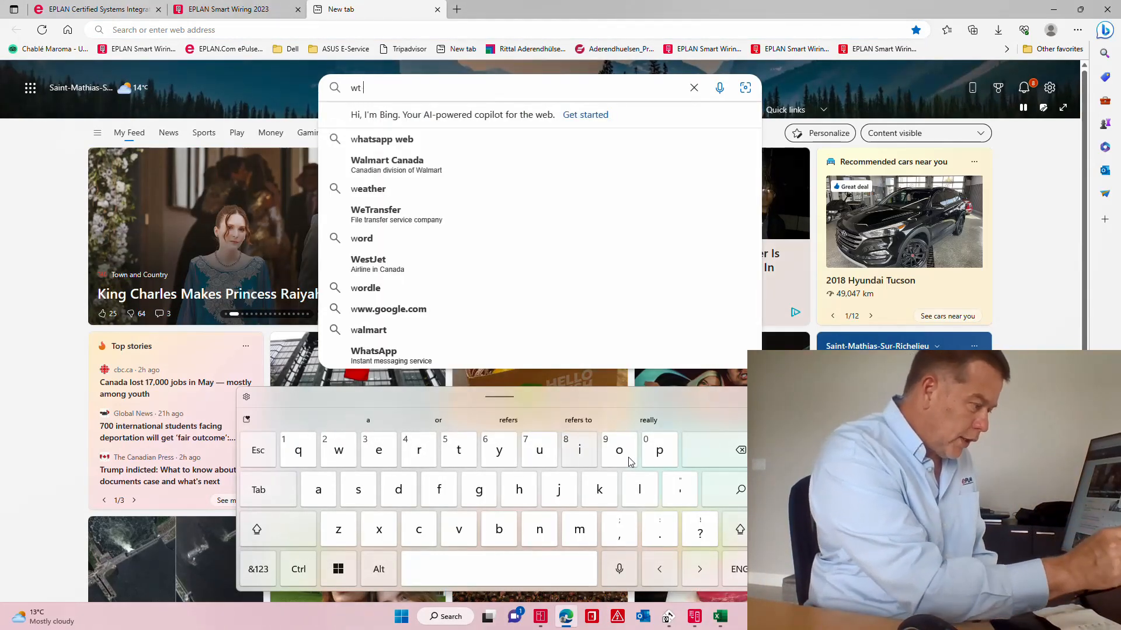
pyautogui.write('ritta')
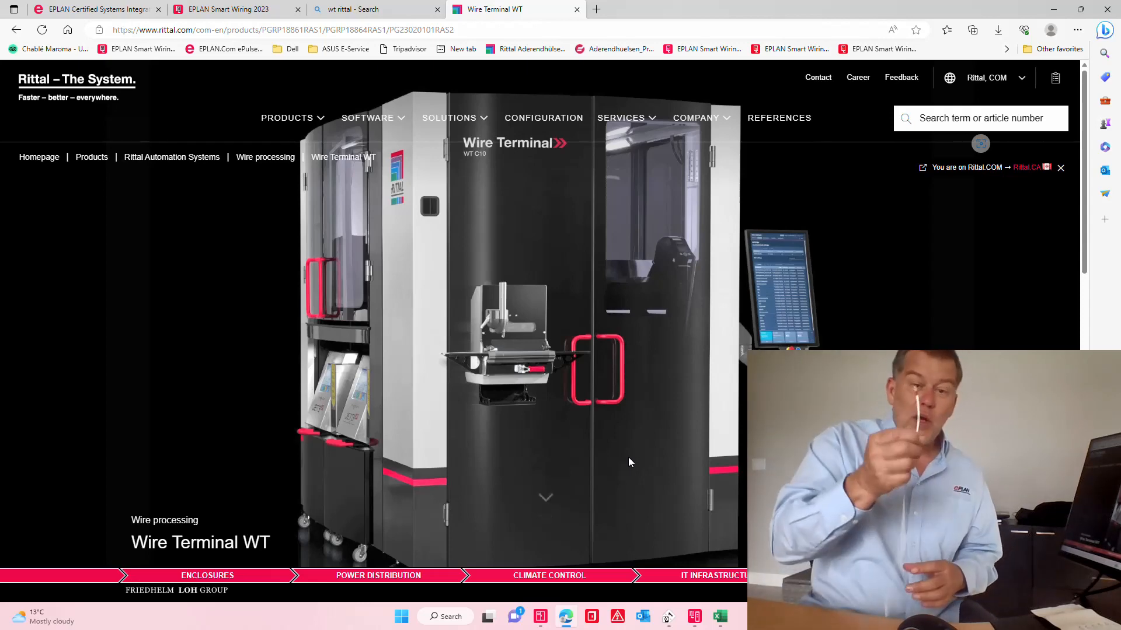
# - Return to the Smart Wiring wire list showing five of forty wires done
pyautogui.click(229, 8)
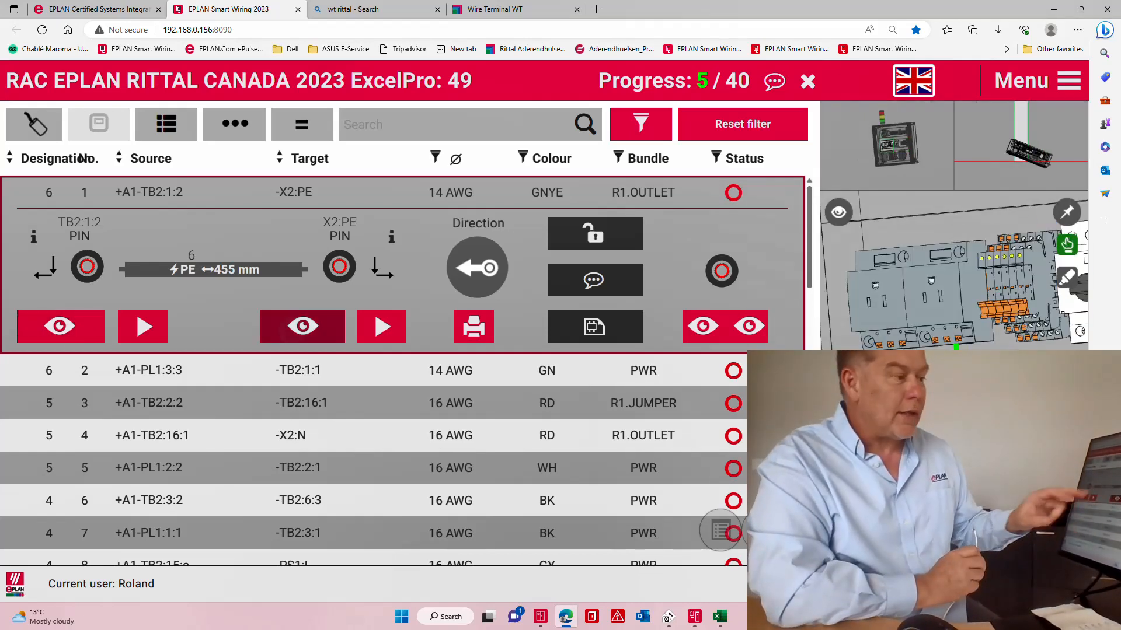
# - Animate the green-yellow PE wire from TB2:1:2 to X2:PE, then return to the top of the ECSI page
pyautogui.click(380, 327)
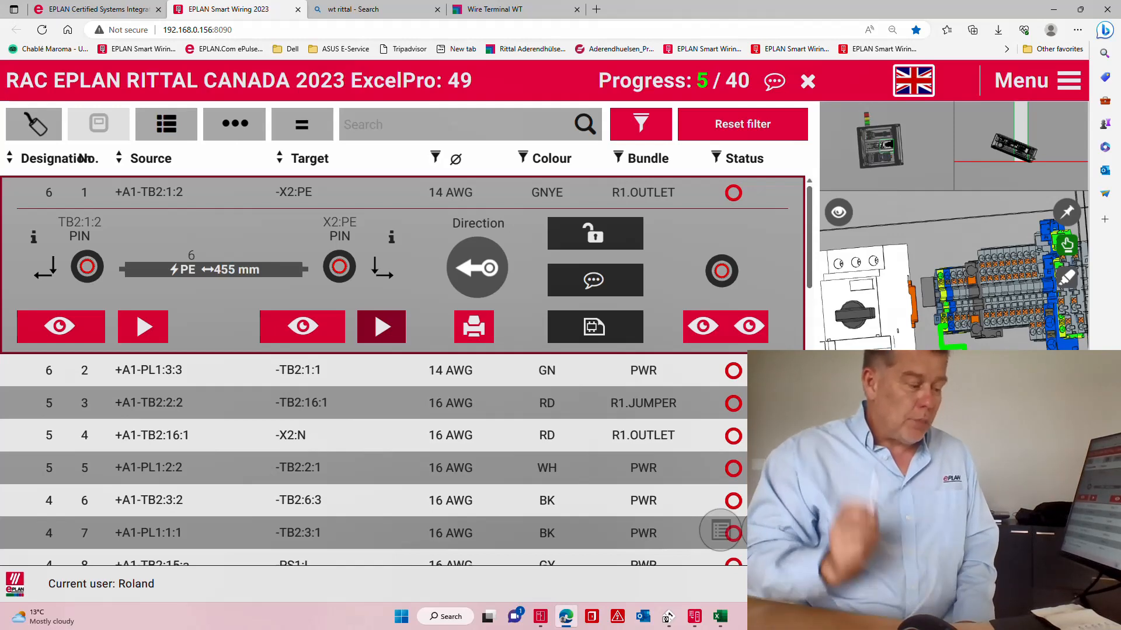
pyautogui.click(93, 9)
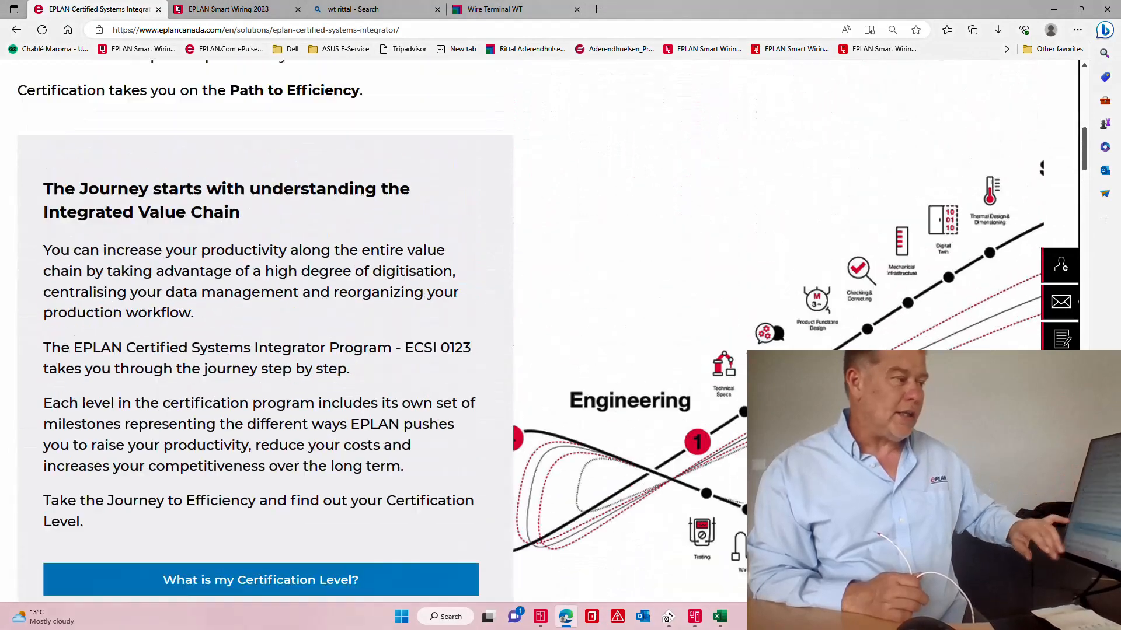
pyautogui.scroll(3)
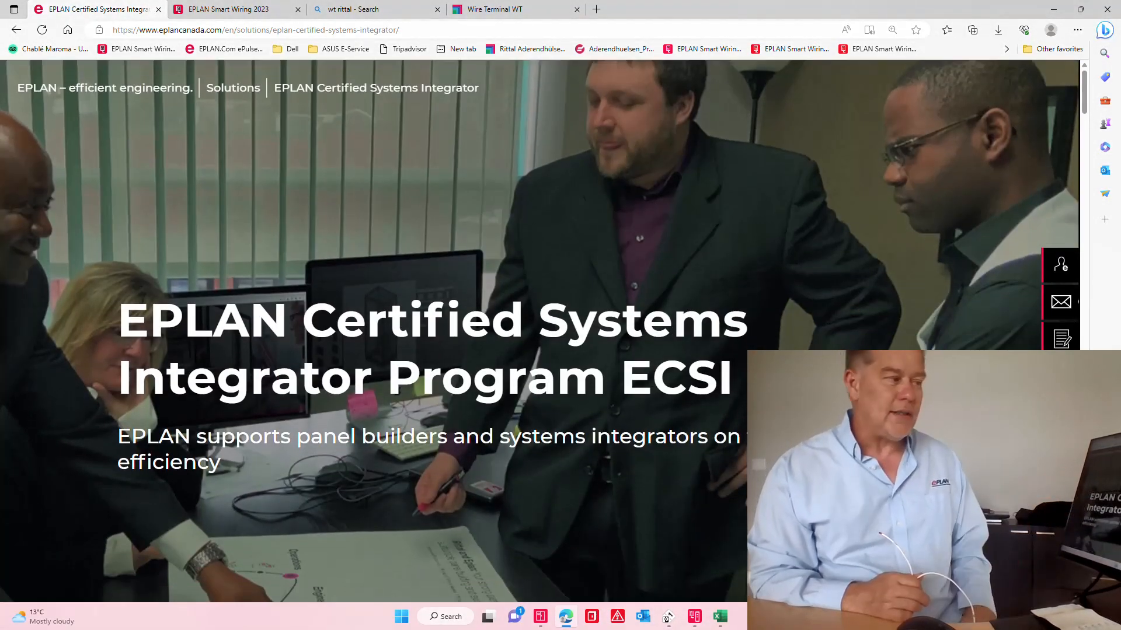